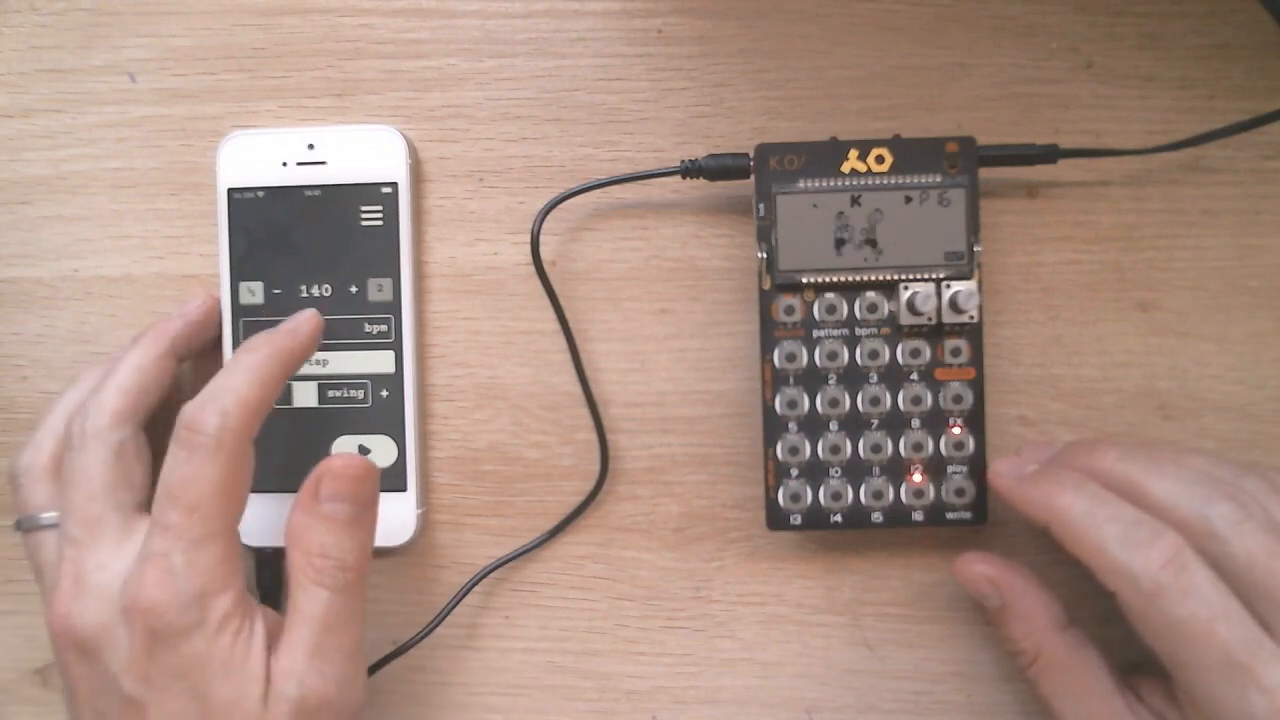
Step: Start synced K.O! sampler playback and adjust the bpm slider toward 67 bpm
click(360, 293)
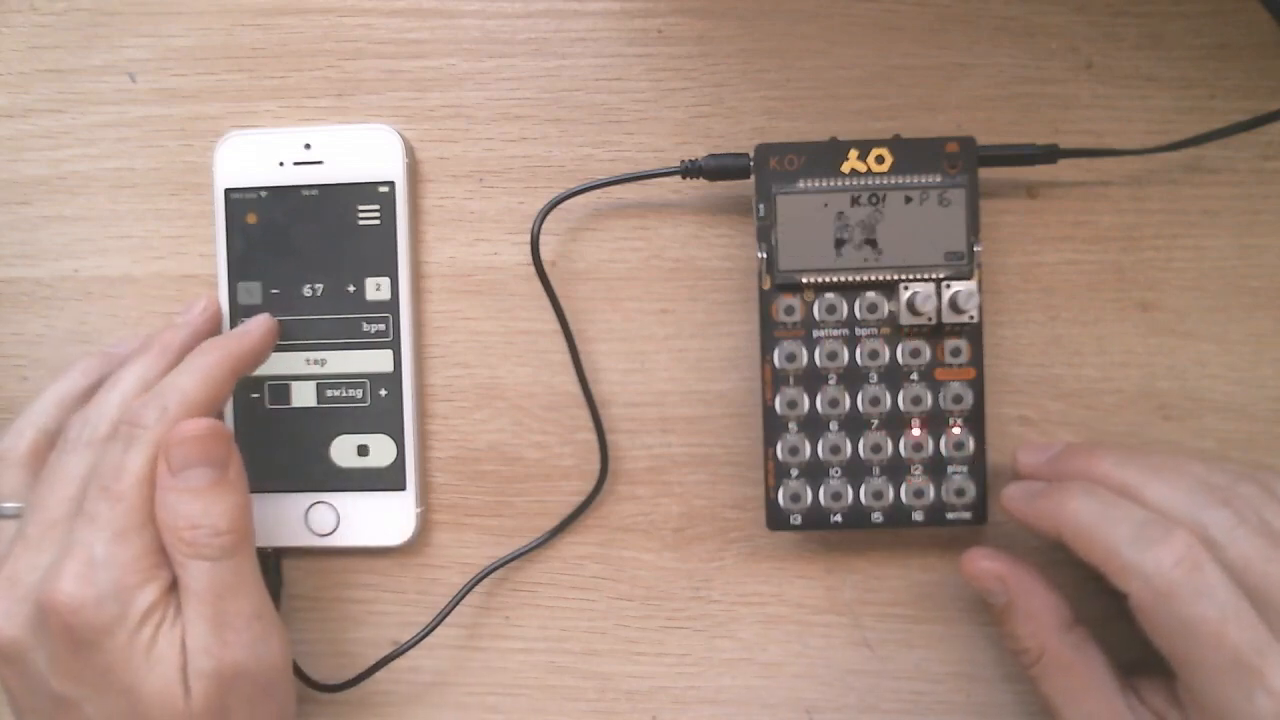
click(268, 291)
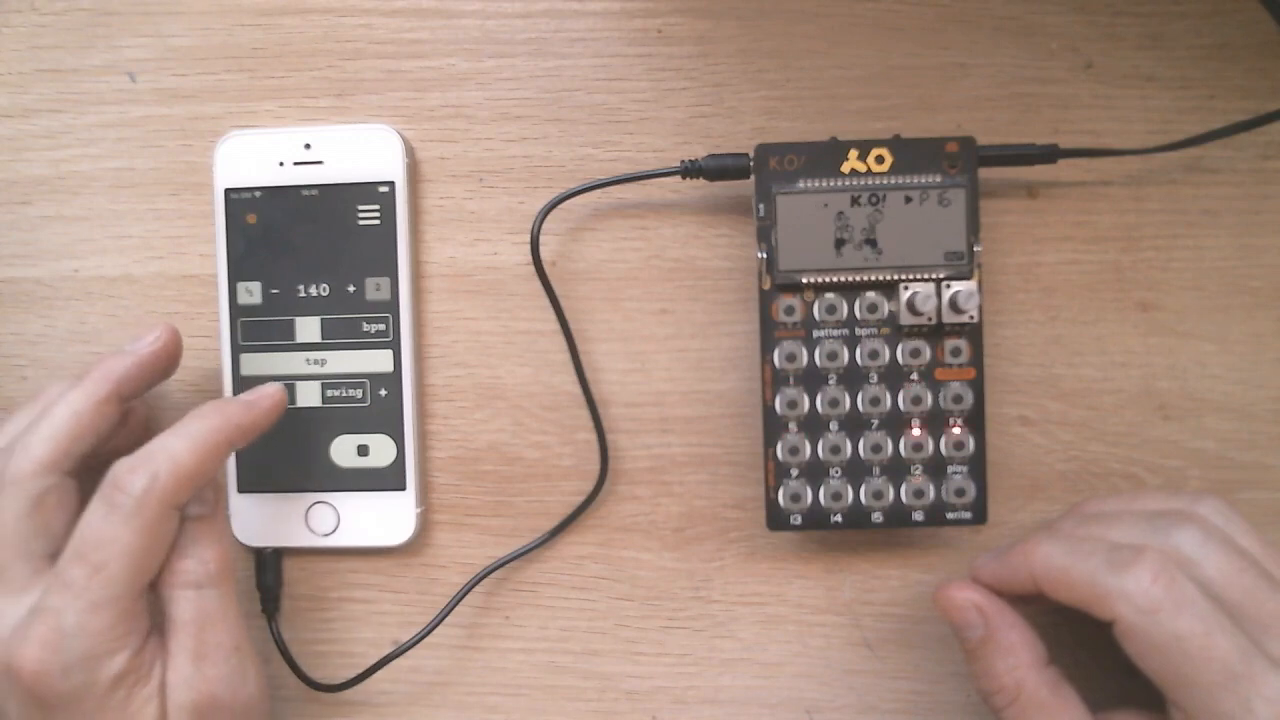
Step: Lower the swing amount, then stop the K.O! sampler playback, leaving tempo at 140 bpm
drag(310, 392, 270, 392)
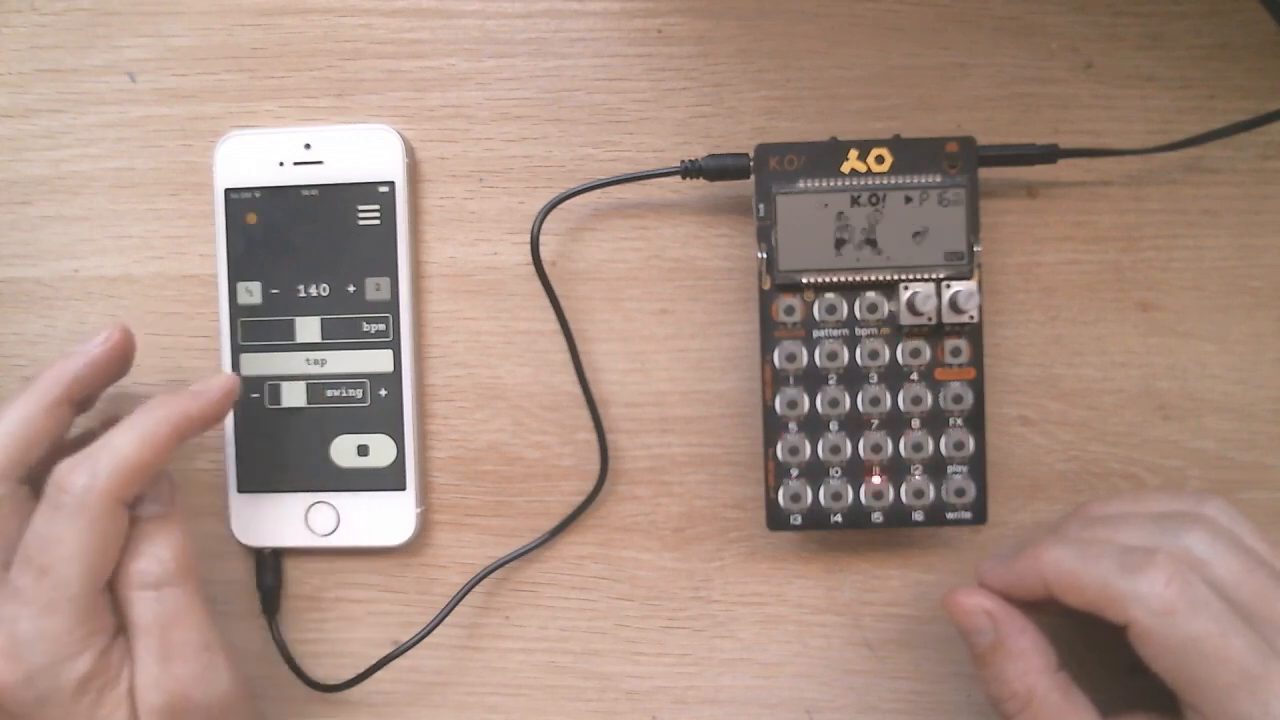
click(355, 455)
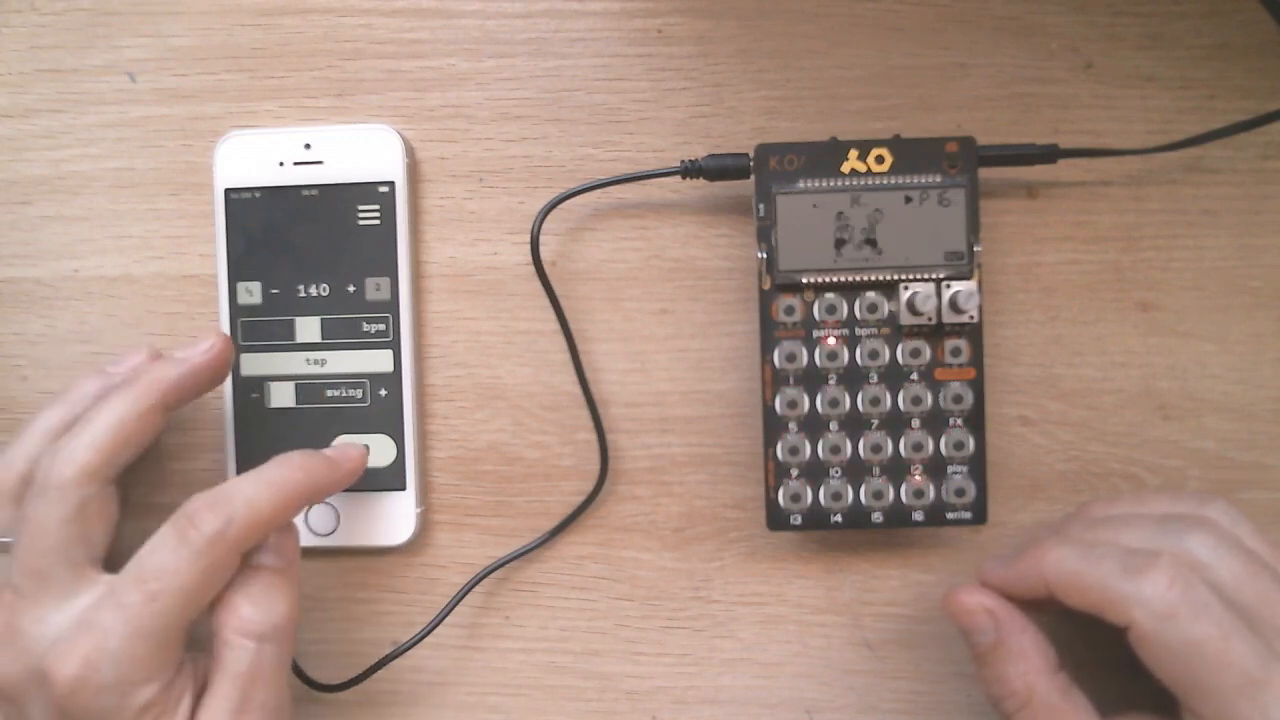
click(363, 450)
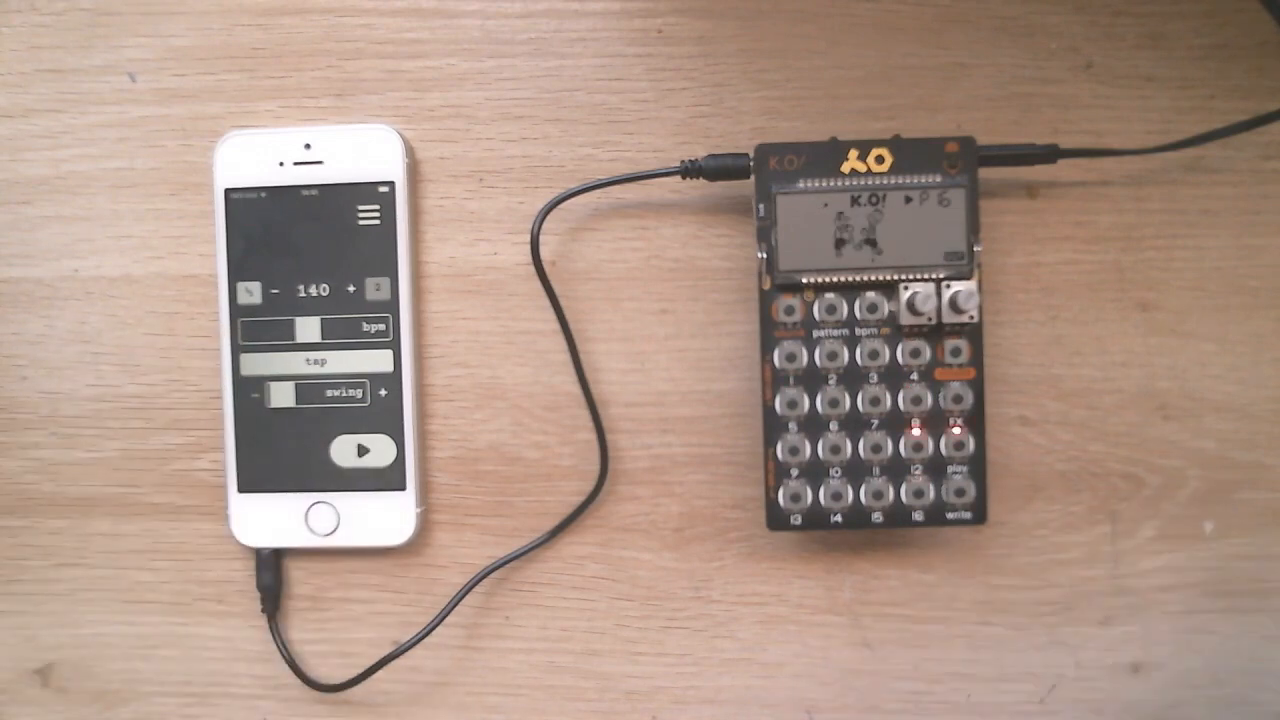